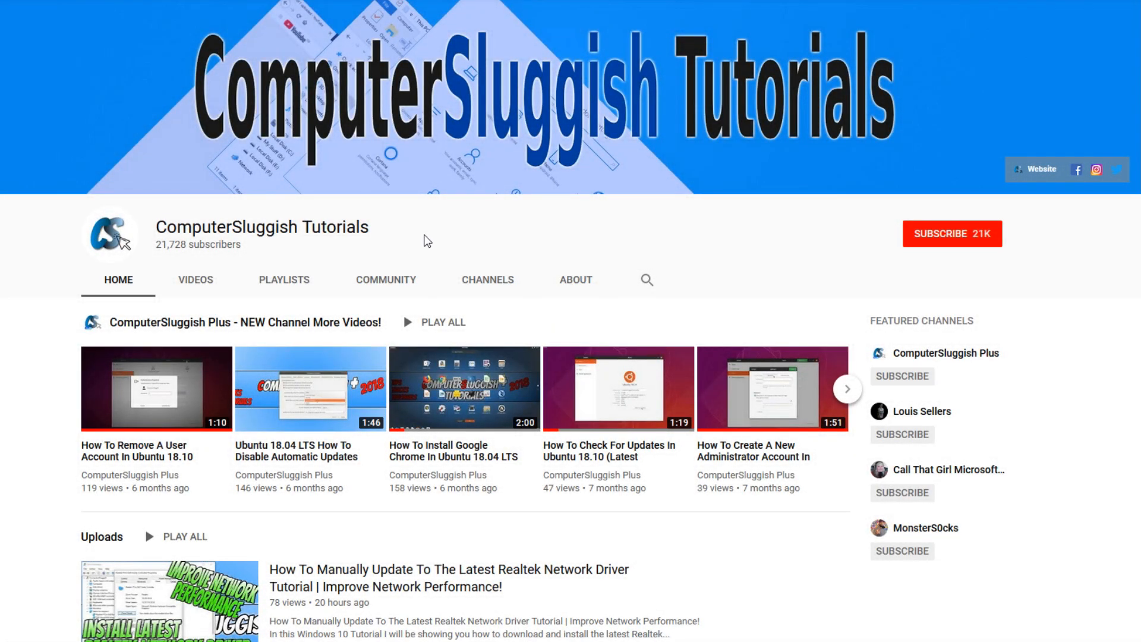
pyautogui.moveTo(812, 216)
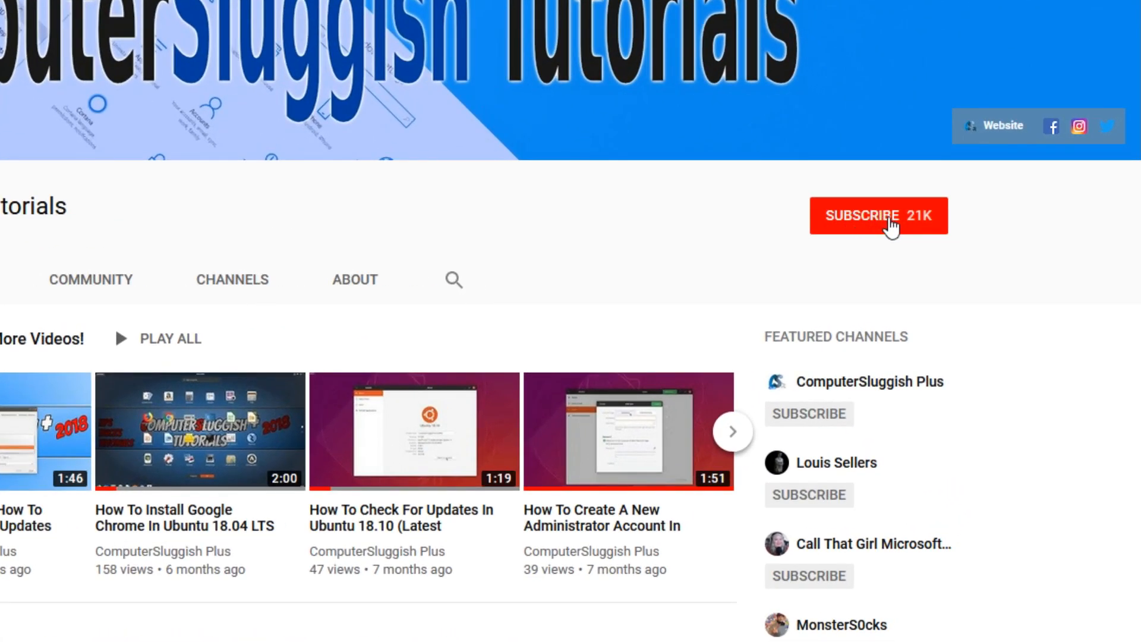
# Subscribe to ComputerSluggish Tutorials and turn on the notification bell
pyautogui.click(879, 215)
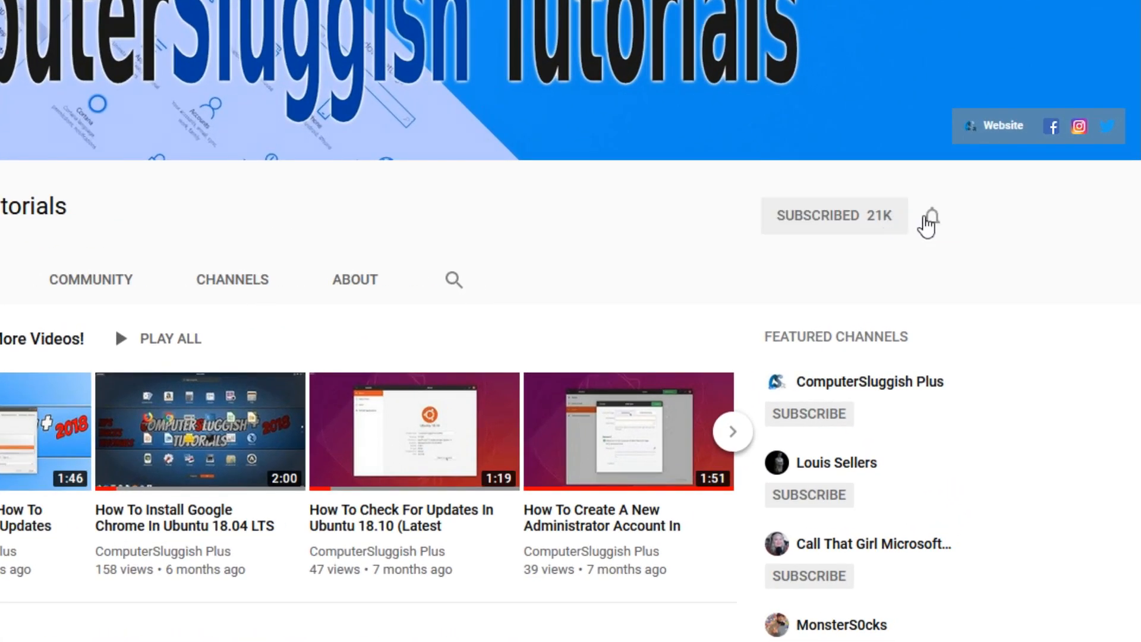
pyautogui.click(930, 215)
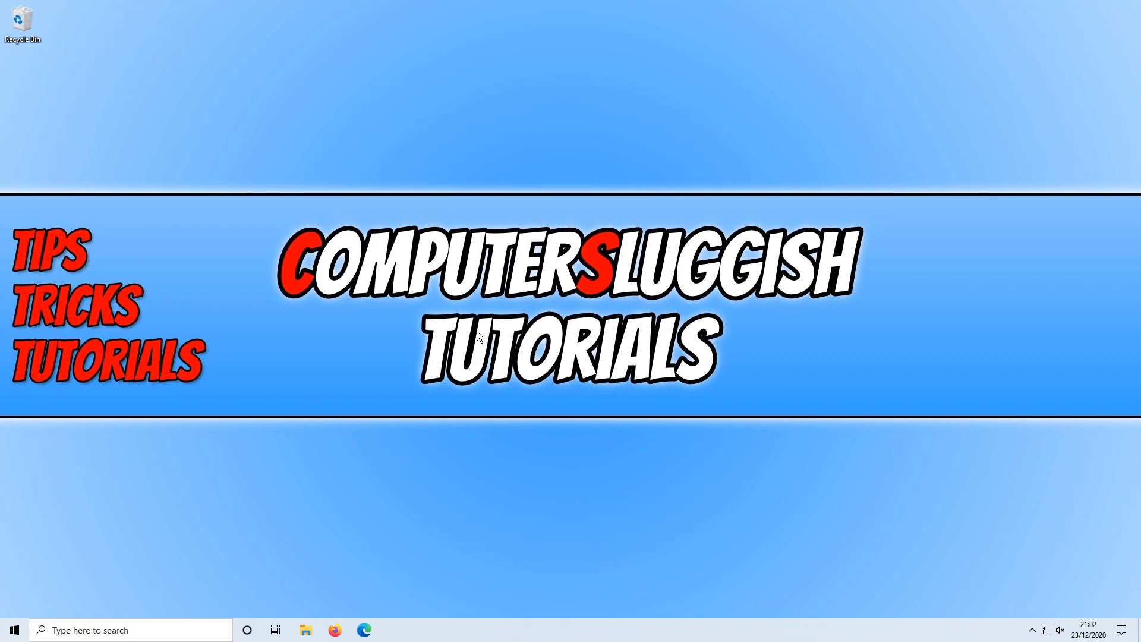
pyautogui.moveTo(619, 302)
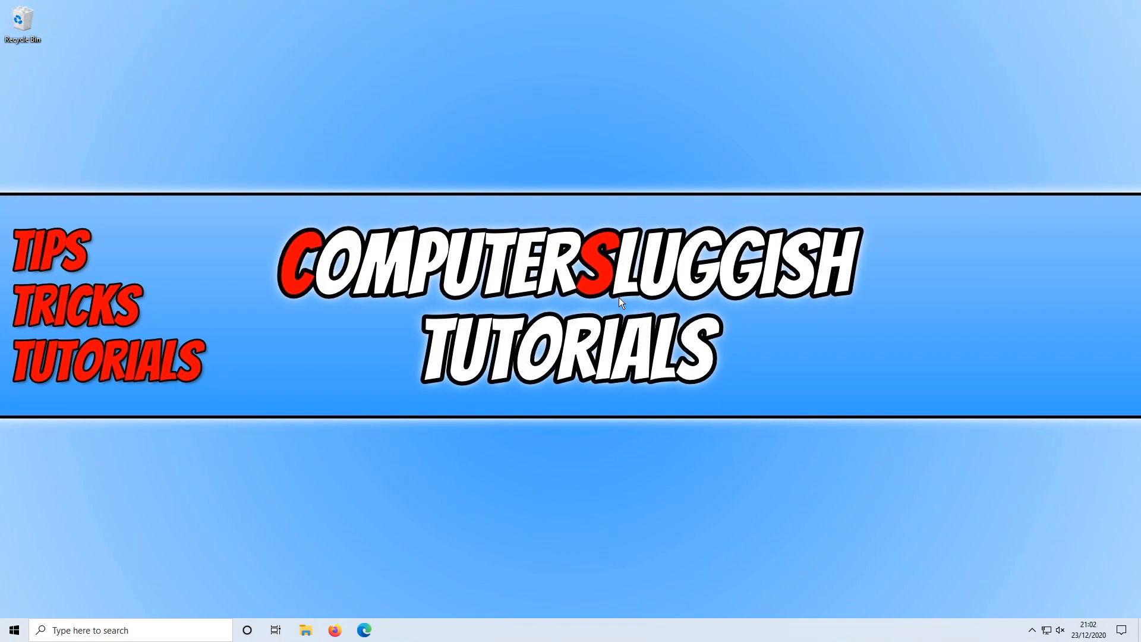
pyautogui.moveTo(387, 149)
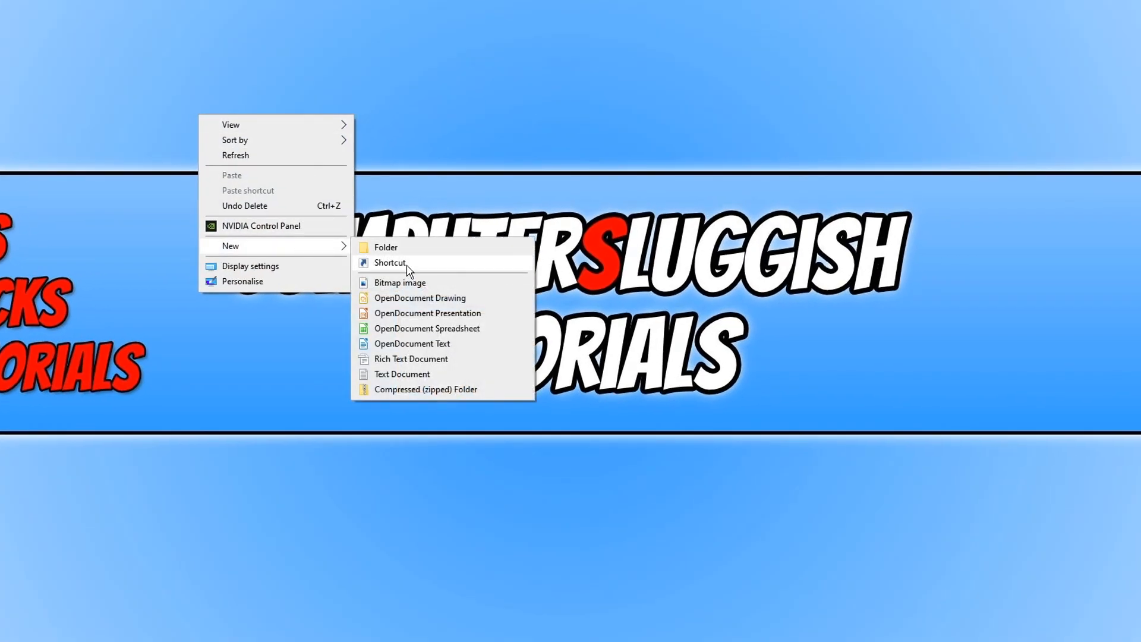
# Start a new desktop shortcut targeting calc.exe and advance to the naming page
pyautogui.click(391, 262)
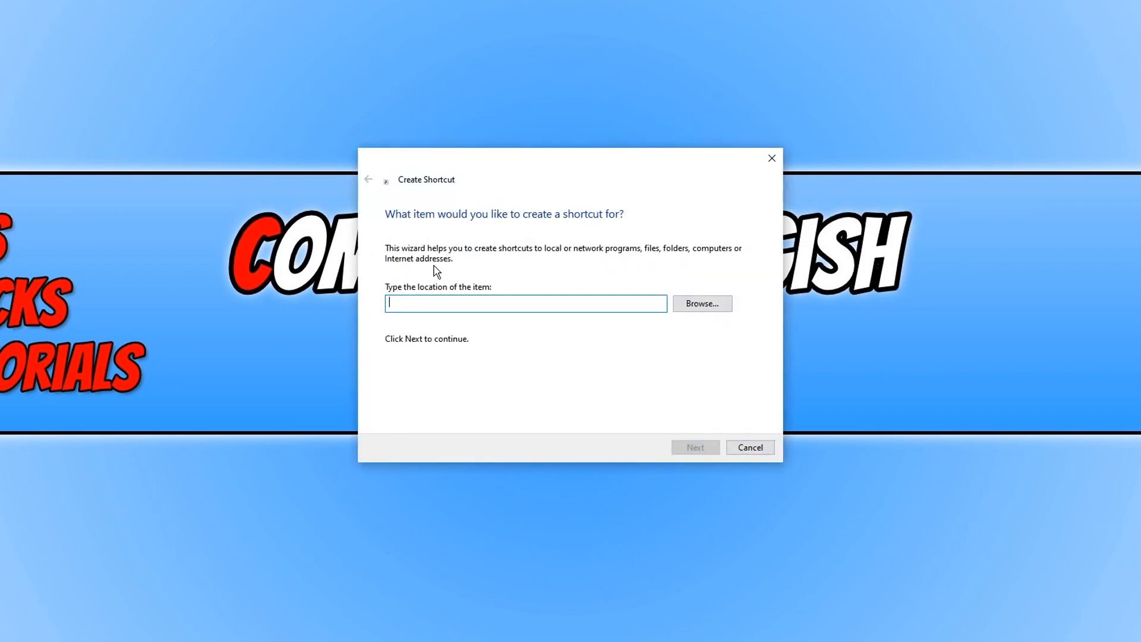
pyautogui.write('calc')
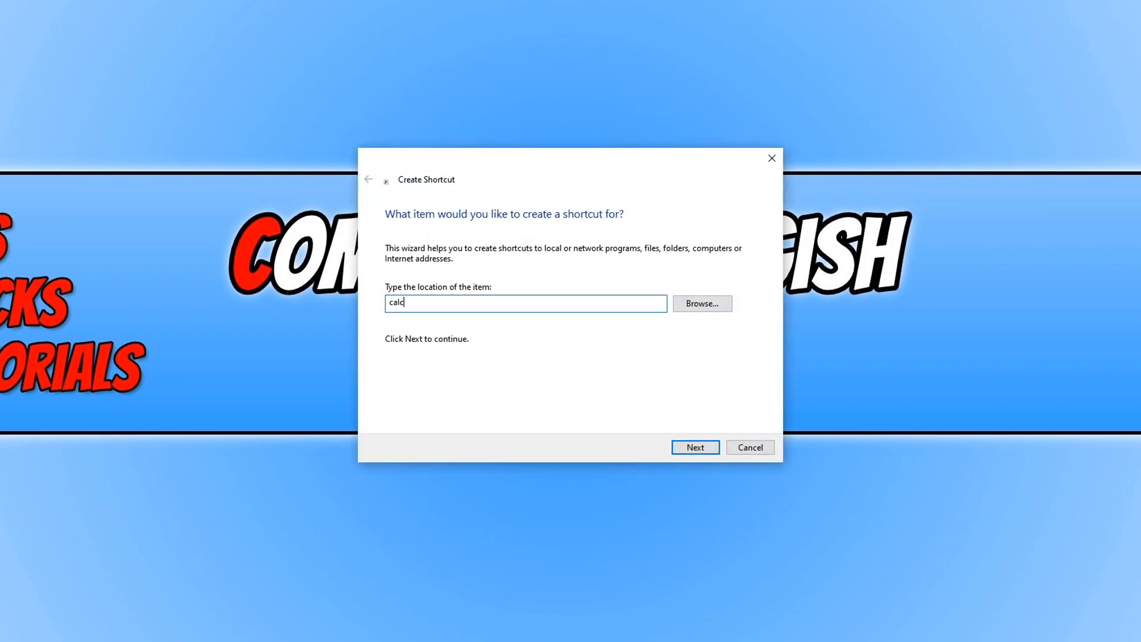
pyautogui.write('.exe')
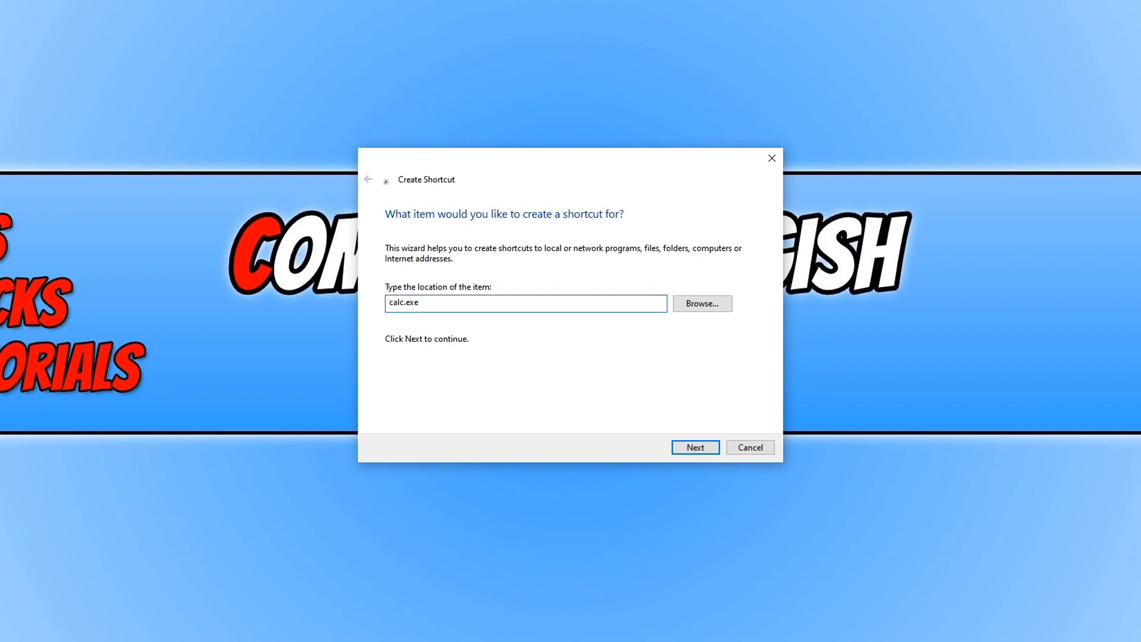
pyautogui.click(693, 447)
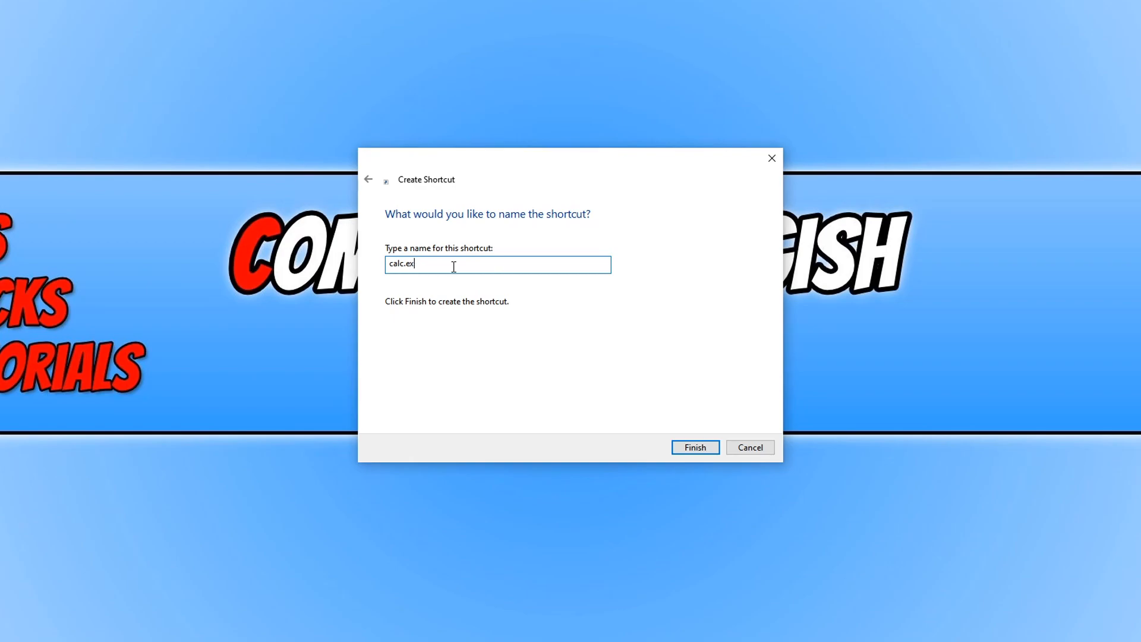
# Name the shortcut 'calc', finish the wizard, and launch Calculator from the new icon
pyautogui.press('BackSpace')
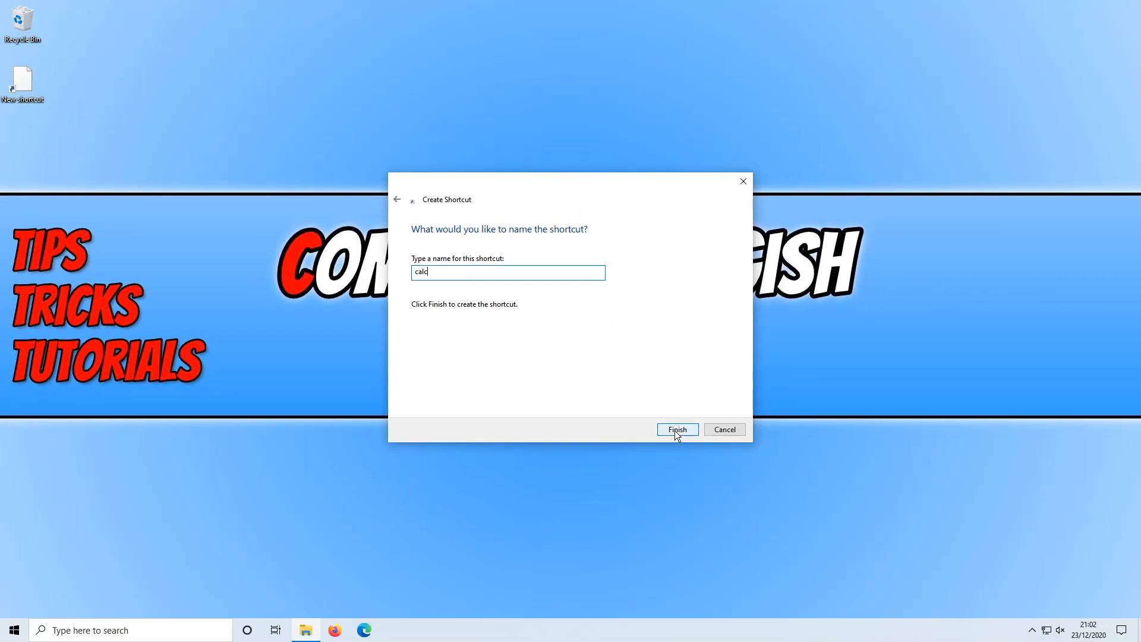
pyautogui.click(676, 429)
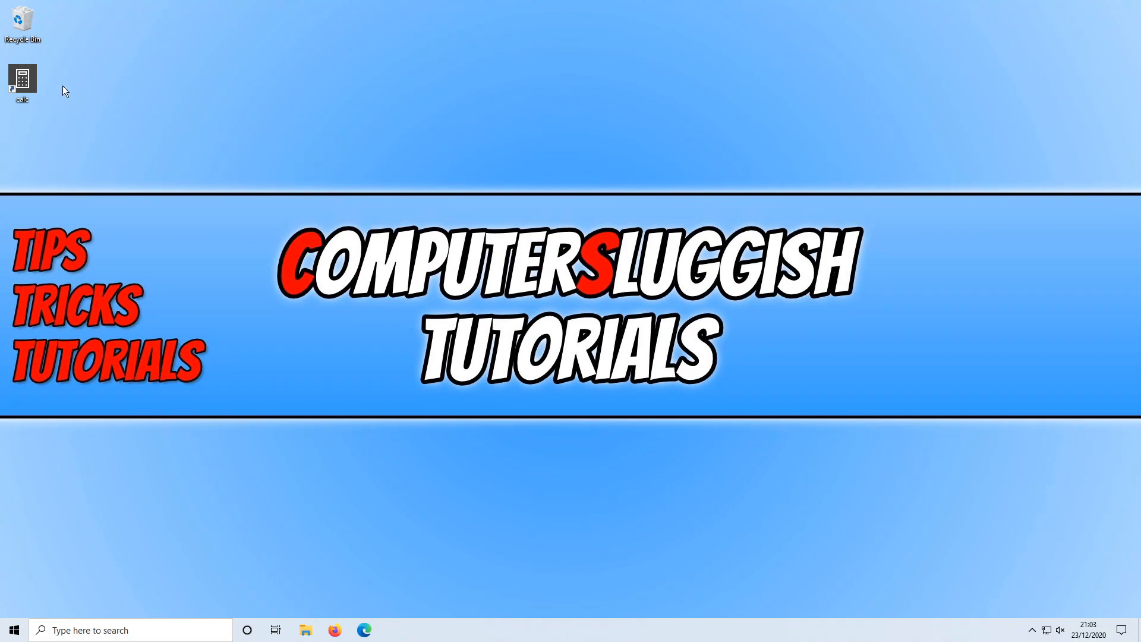
pyautogui.moveTo(52, 87)
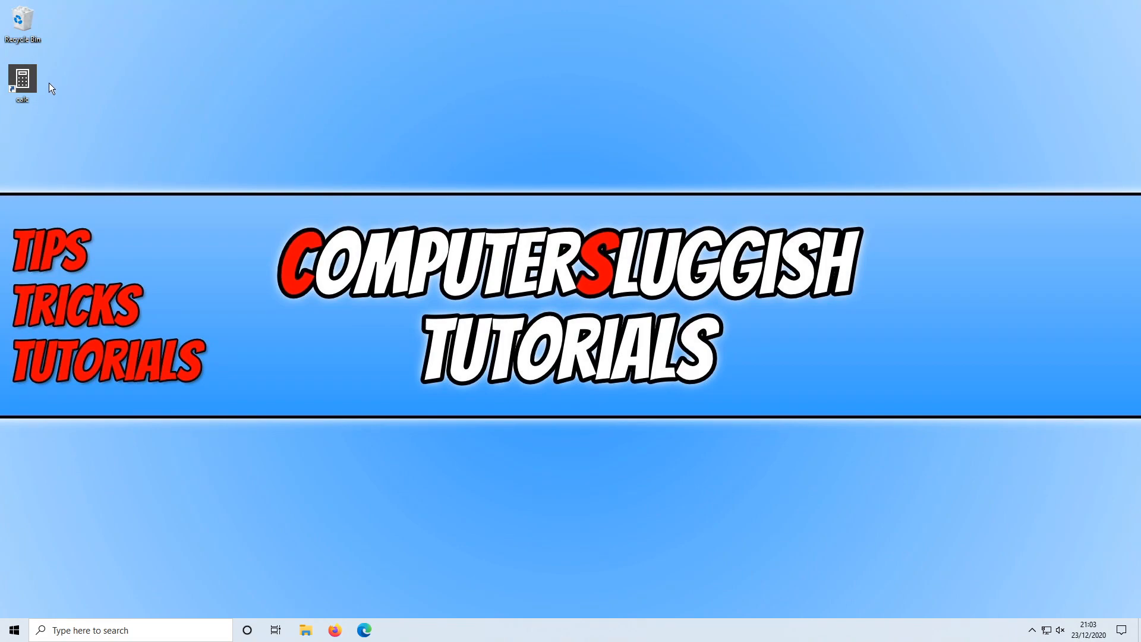
pyautogui.click(22, 80)
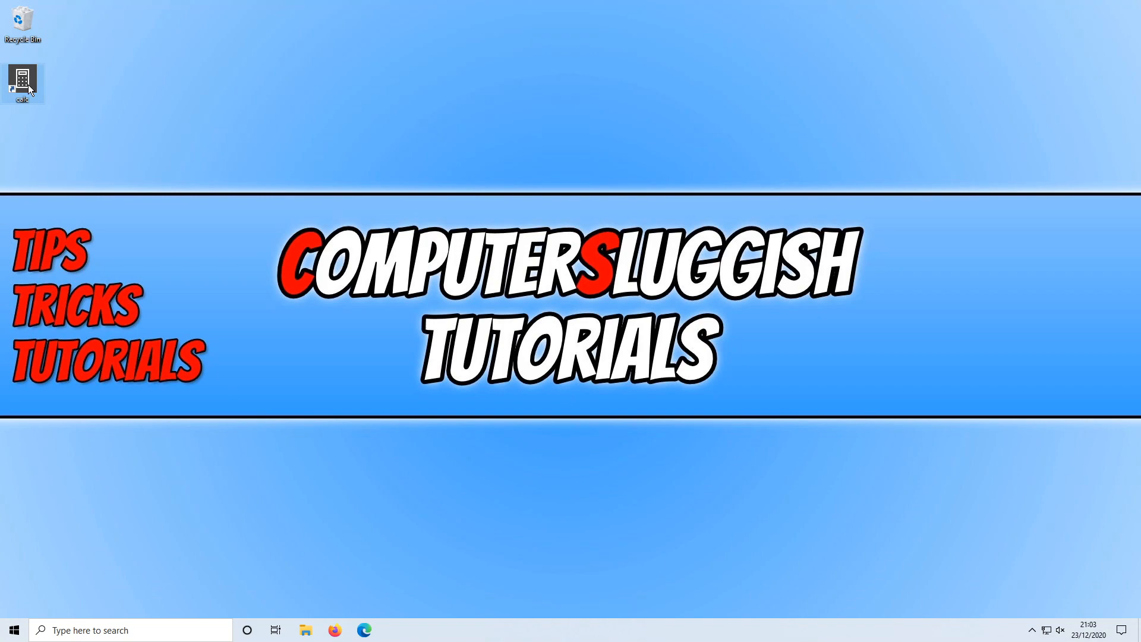
pyautogui.doubleClick(23, 82)
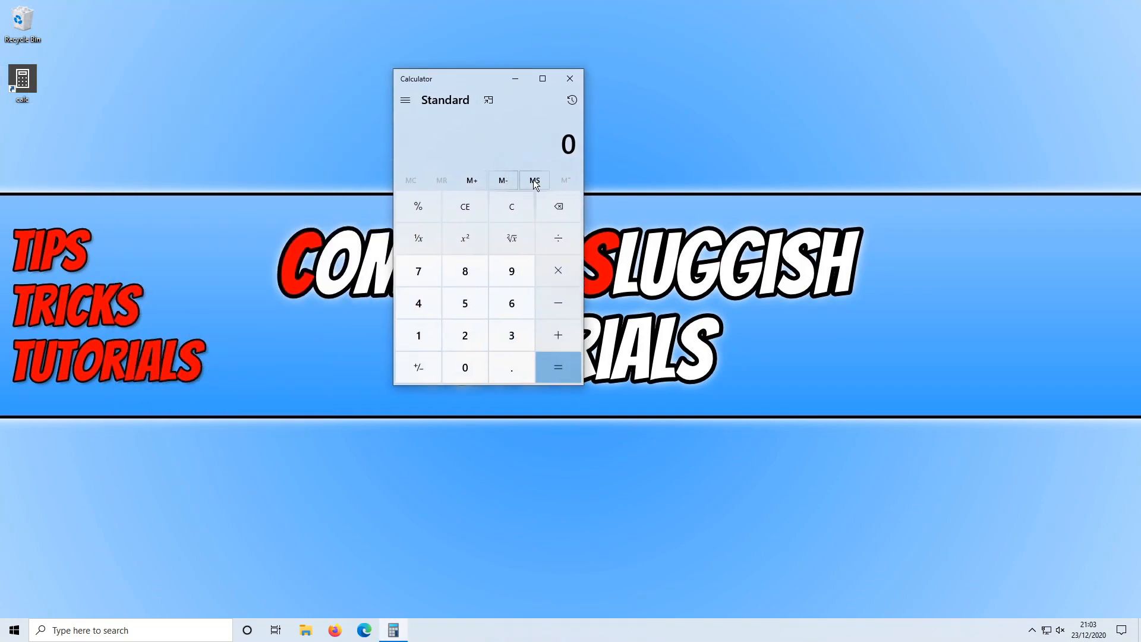
pyautogui.moveTo(641, 177)
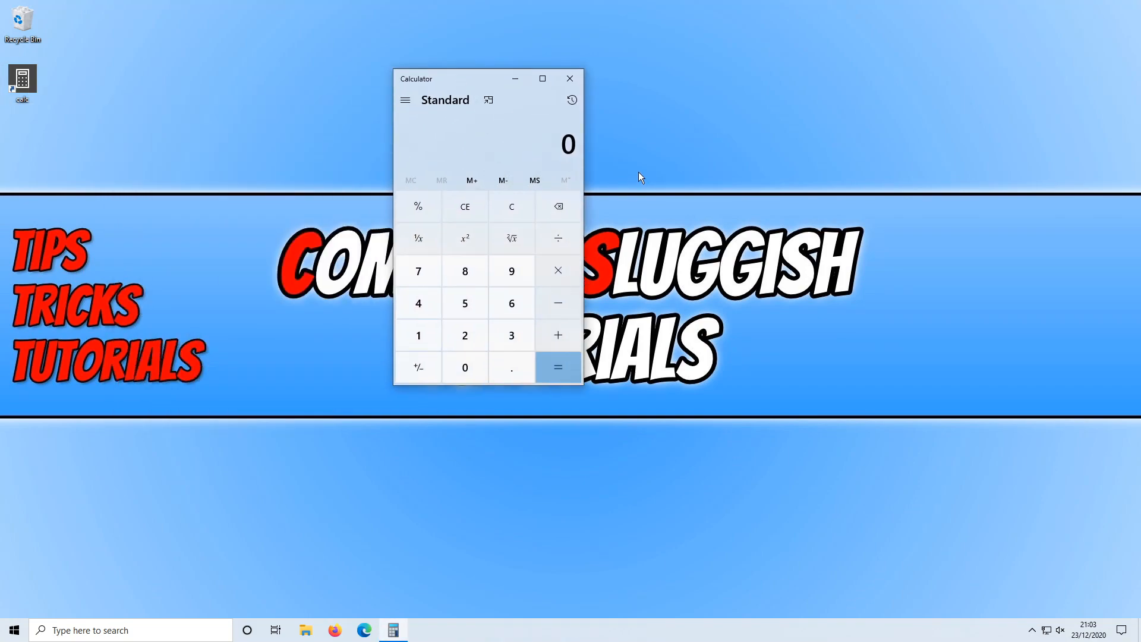